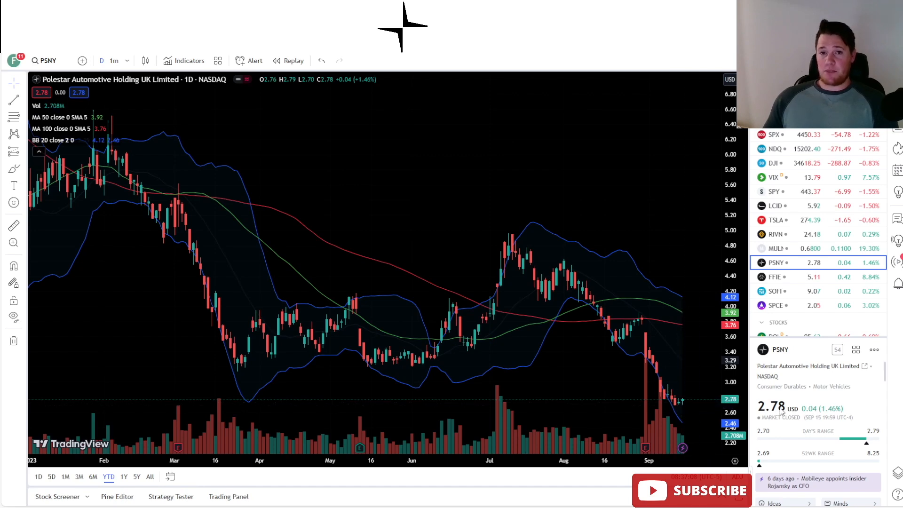
# Reveal PSNY's key stats — volume, average volume and market cap — in the details panel.
pyautogui.scroll(-3)
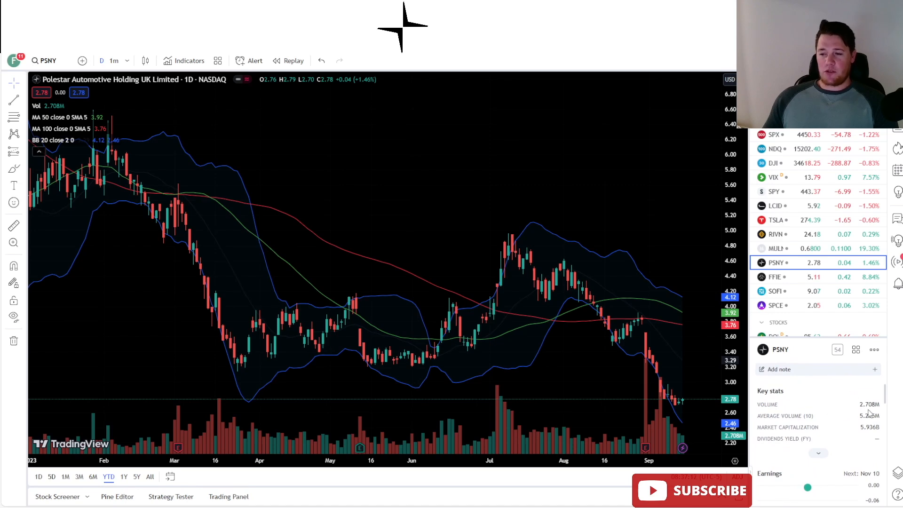
pyautogui.moveTo(856, 390)
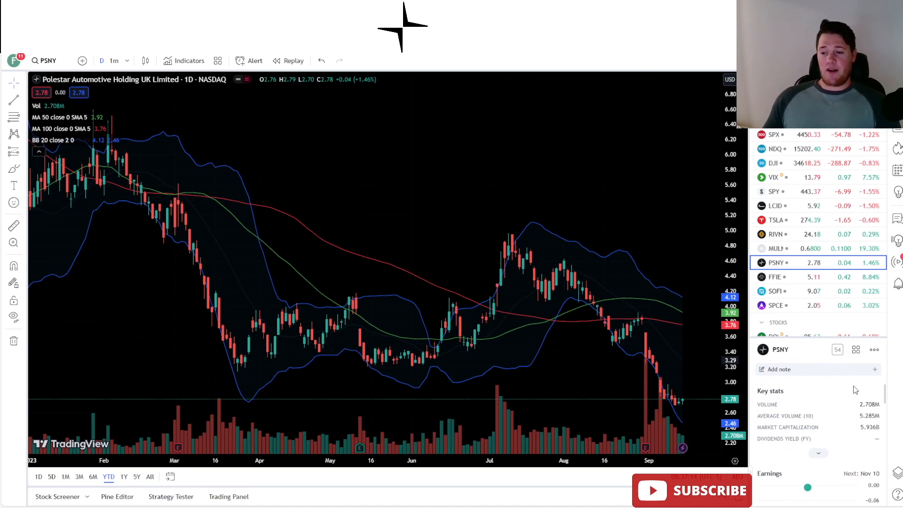
pyautogui.moveTo(839, 415)
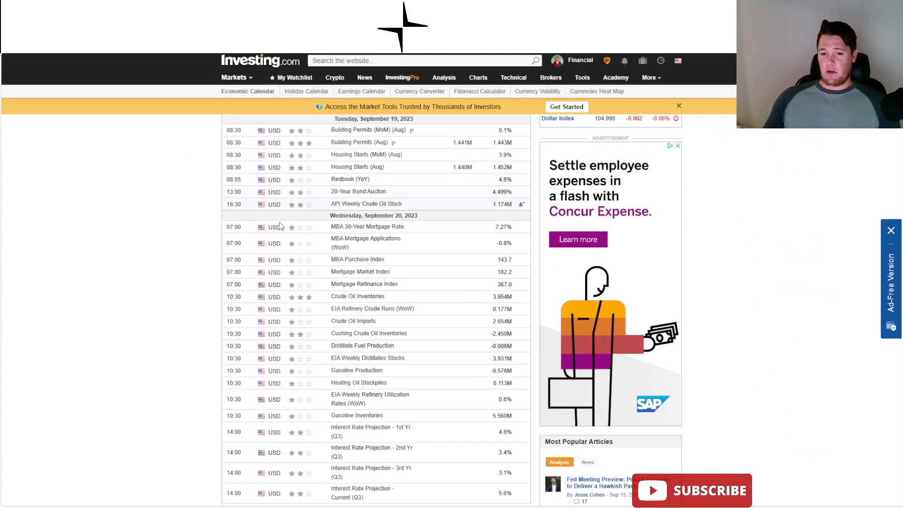
# Bring Wednesday's FOMC statement and Fed Interest Rate Decision rows into view.
pyautogui.scroll(-3)
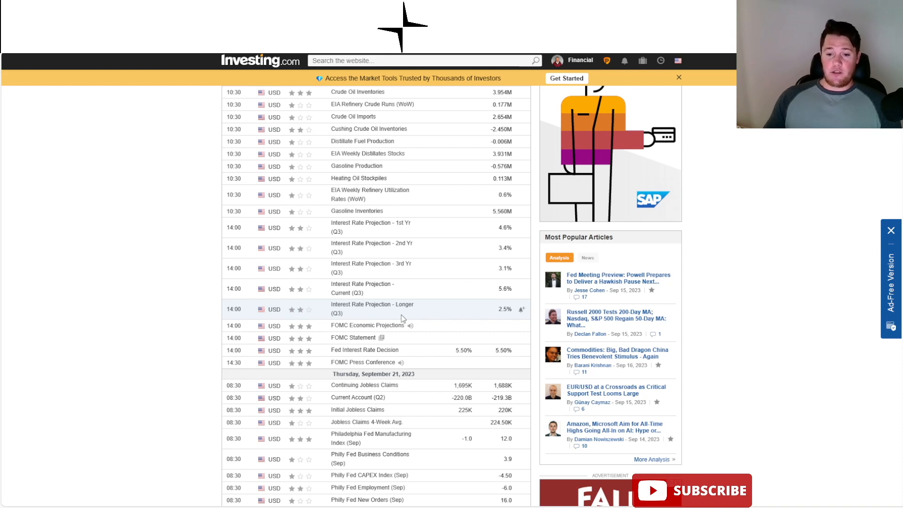
pyautogui.moveTo(487, 349)
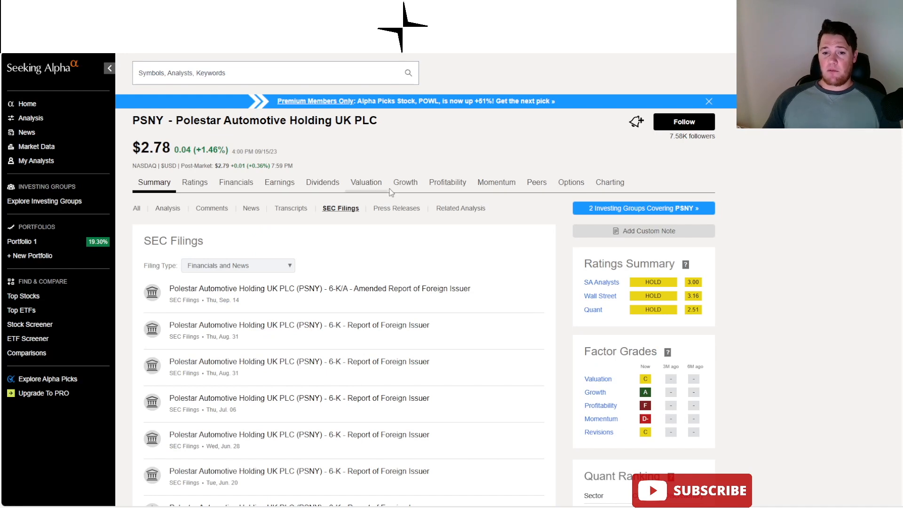
# Show Polestar's press releases, then return to the SEC filings list.
pyautogui.click(396, 208)
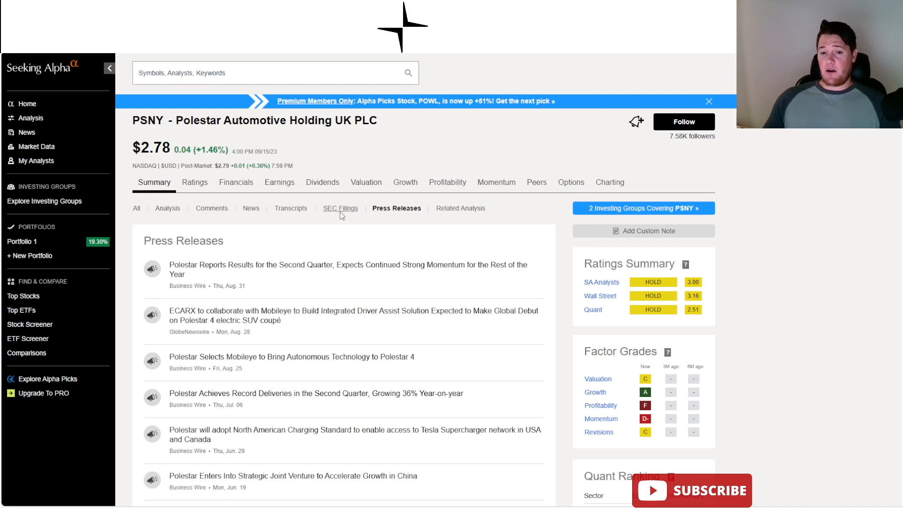
pyautogui.click(340, 208)
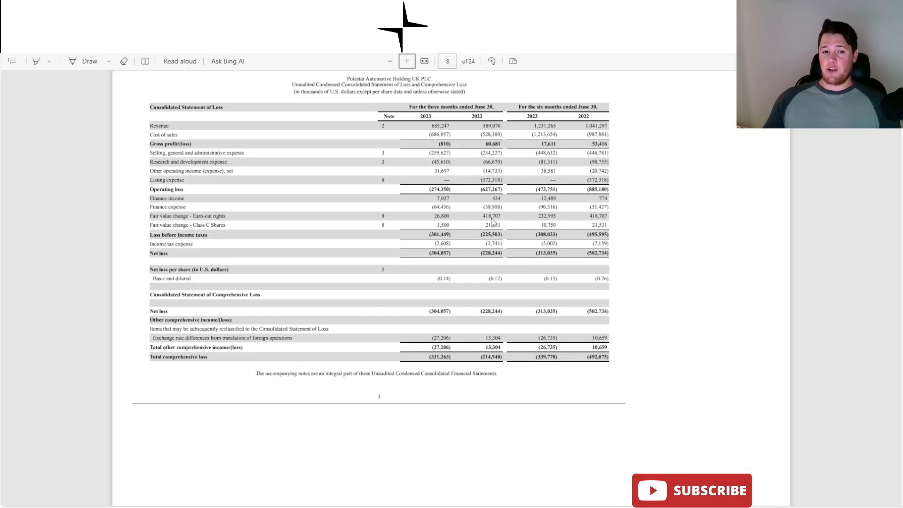
pyautogui.moveTo(266, 310)
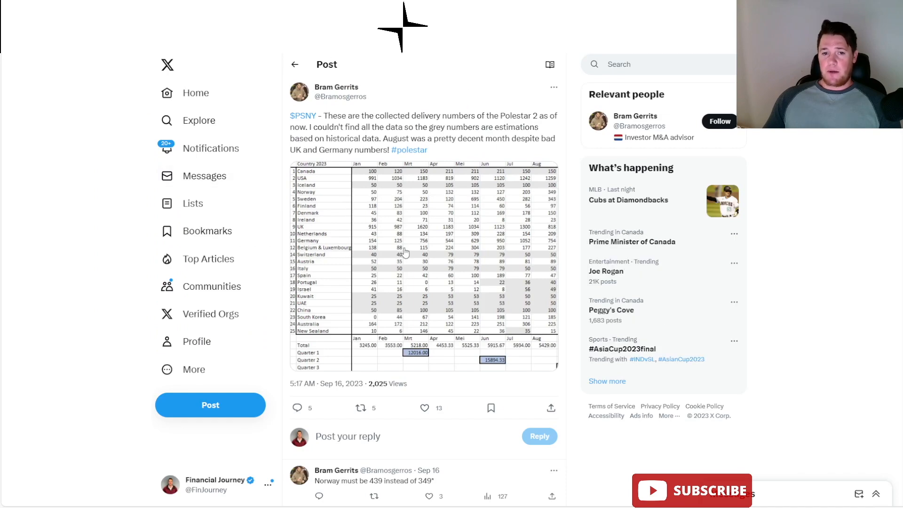
# View the Polestar 2 delivery table image full size, then close the viewer.
pyautogui.click(406, 251)
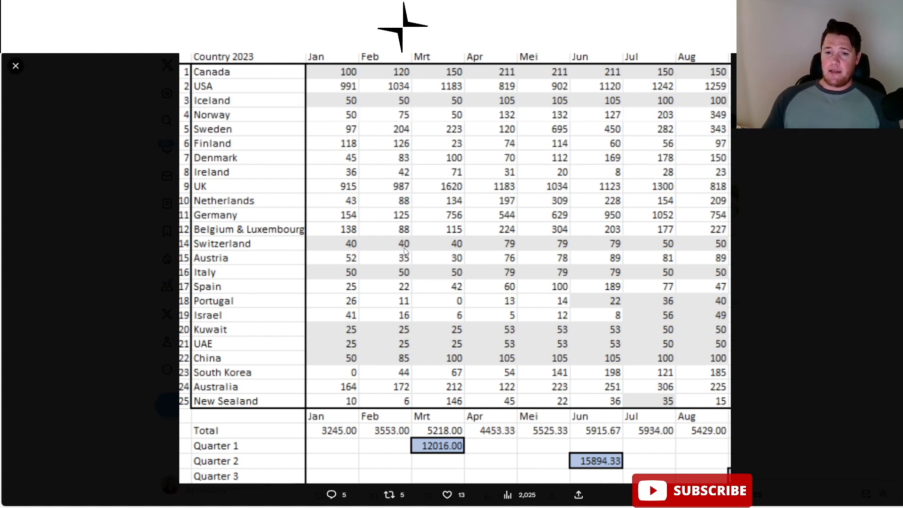
pyautogui.moveTo(383, 475)
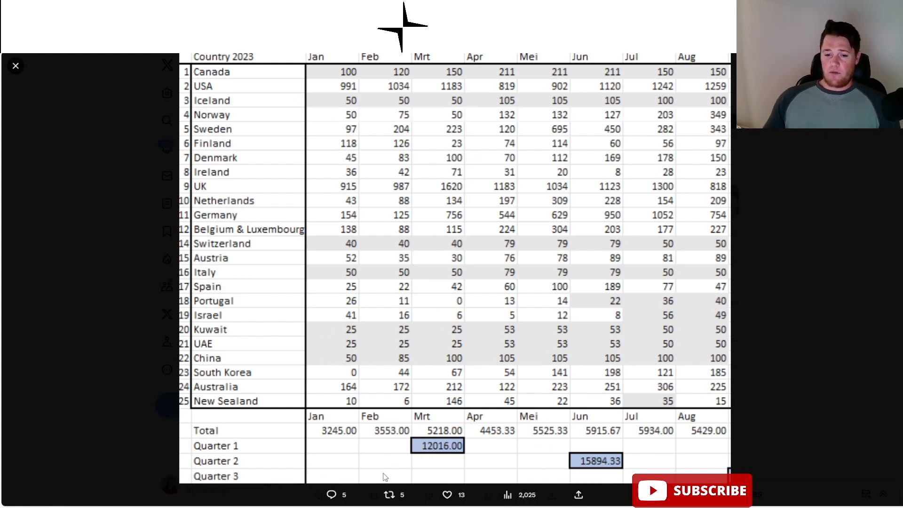
pyautogui.click(16, 66)
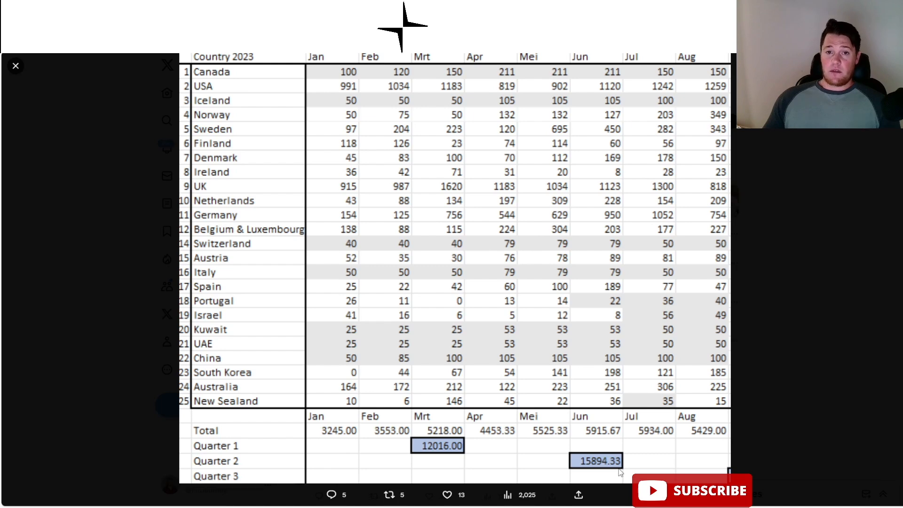
pyautogui.moveTo(657, 394)
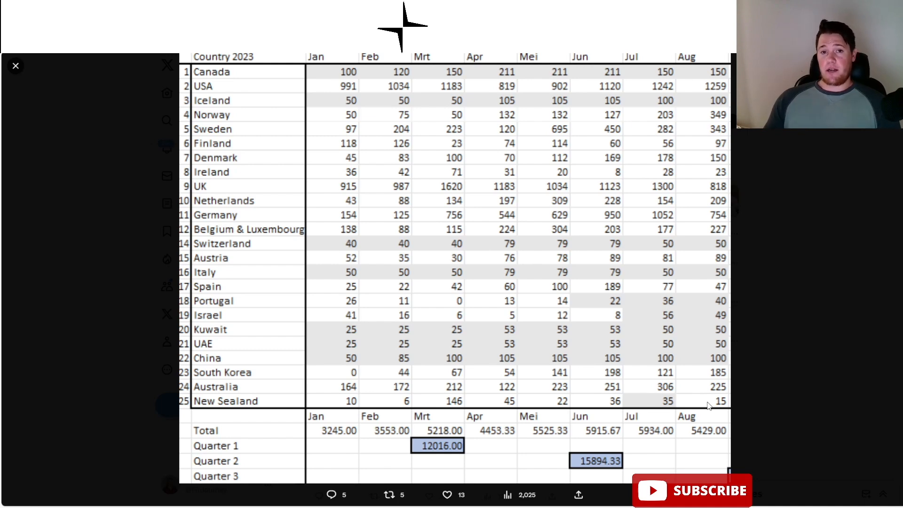
pyautogui.moveTo(151, 278)
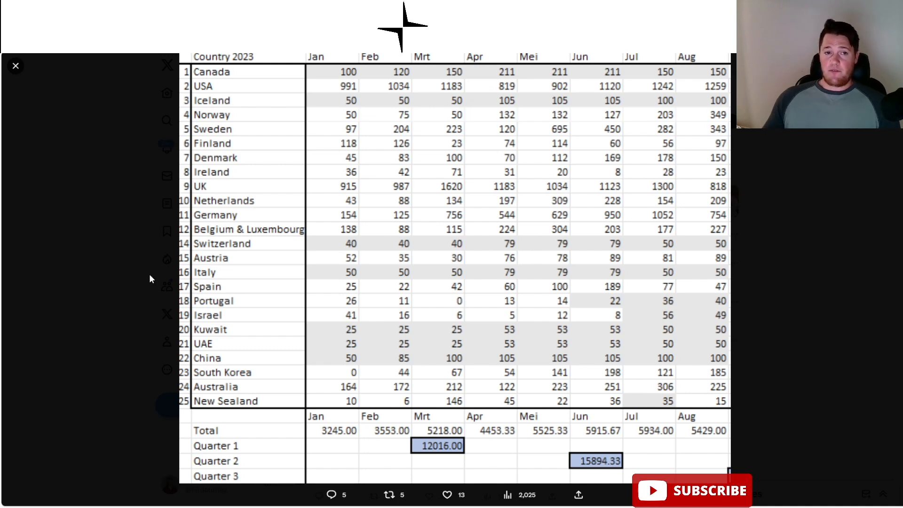
pyautogui.moveTo(133, 278)
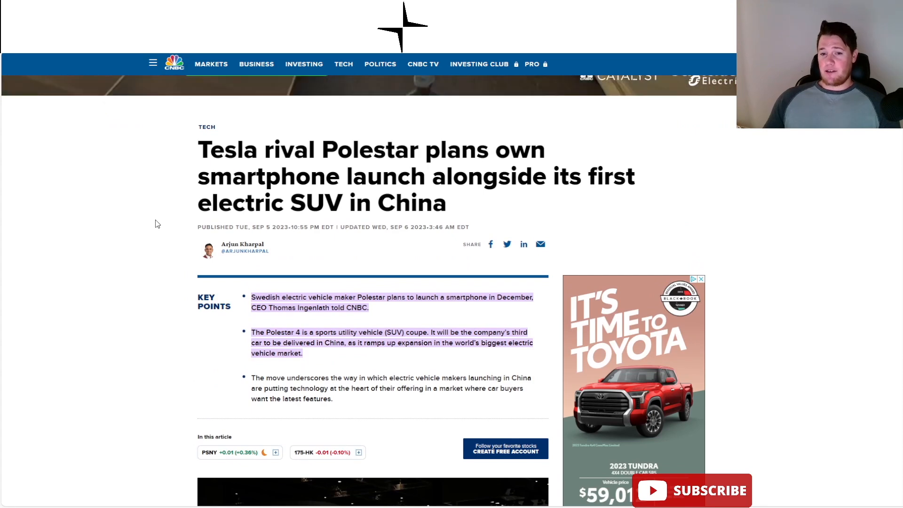
# Move down the Polestar smartphone article to the body text and software pull quote.
pyautogui.scroll(-3)
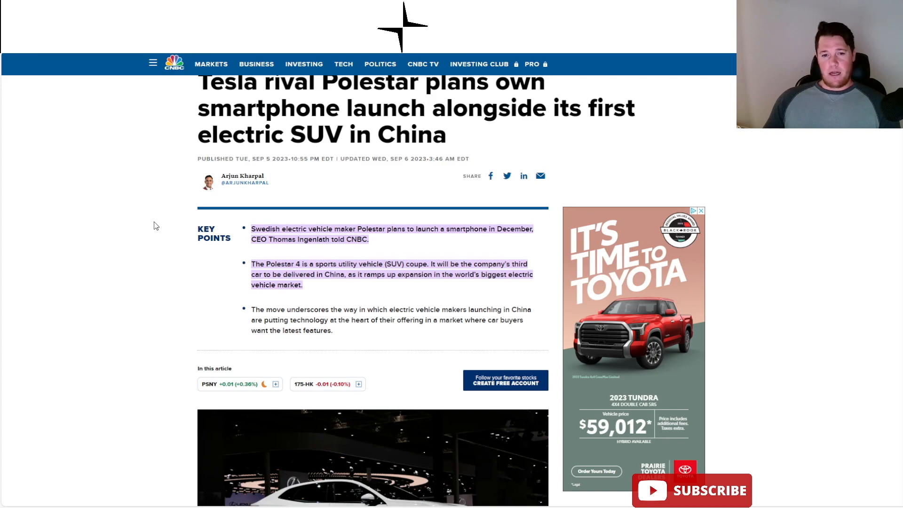
pyautogui.scroll(-3)
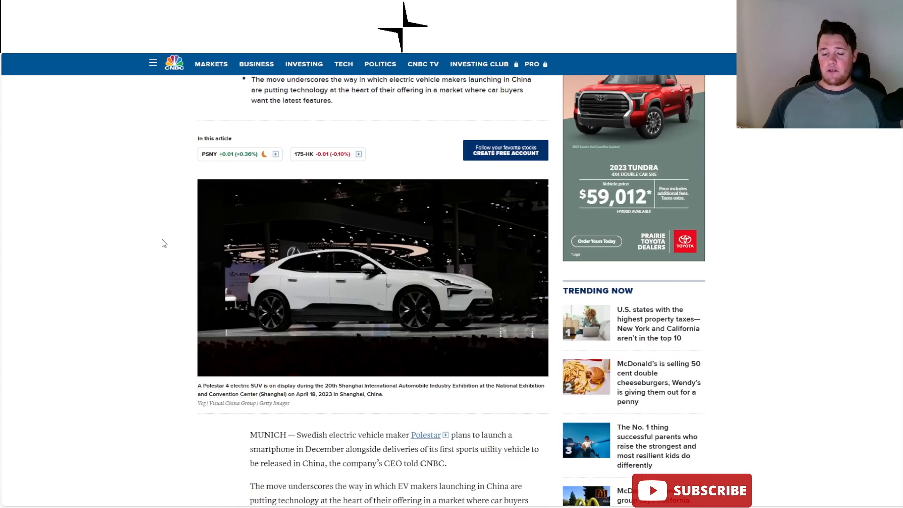
pyautogui.scroll(-3)
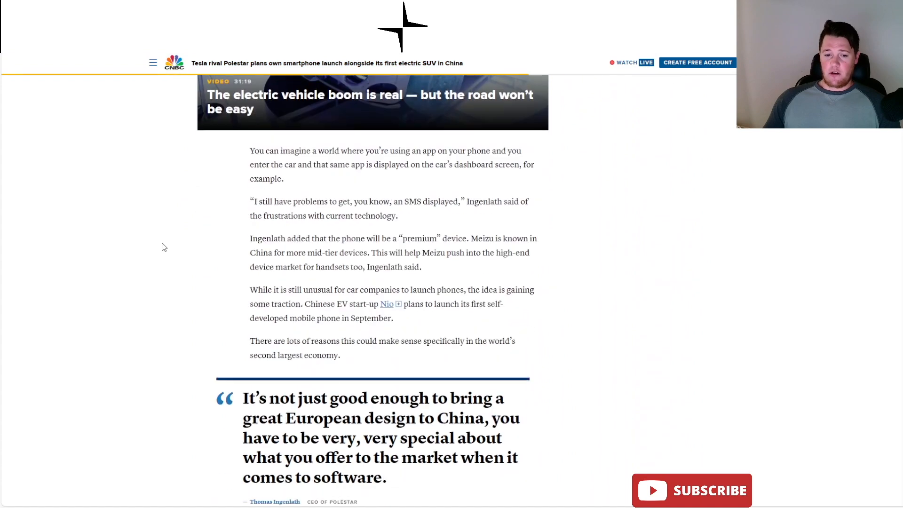
pyautogui.scroll(-3)
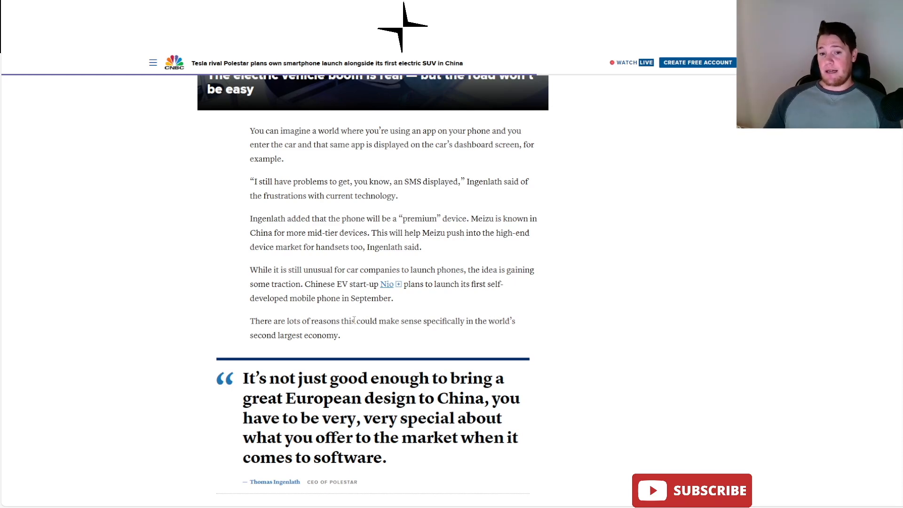
pyautogui.moveTo(409, 323)
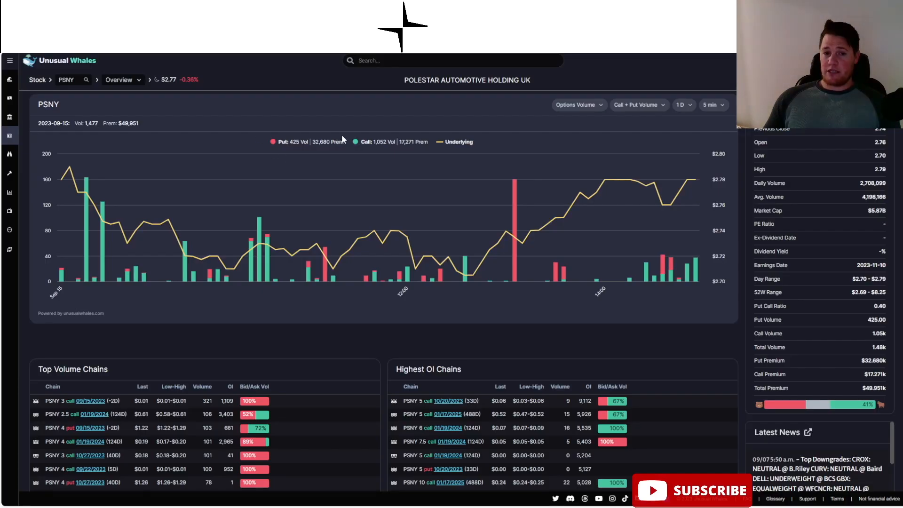
pyautogui.moveTo(350, 108)
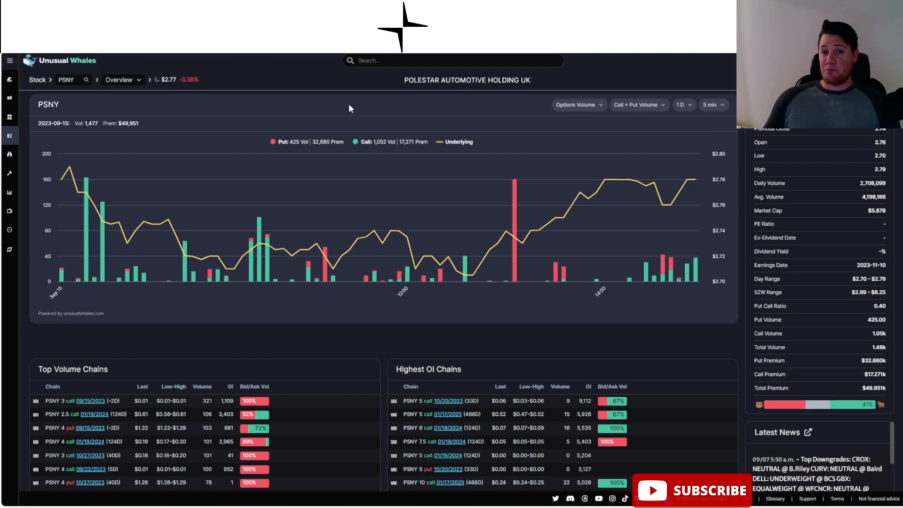
pyautogui.moveTo(367, 111)
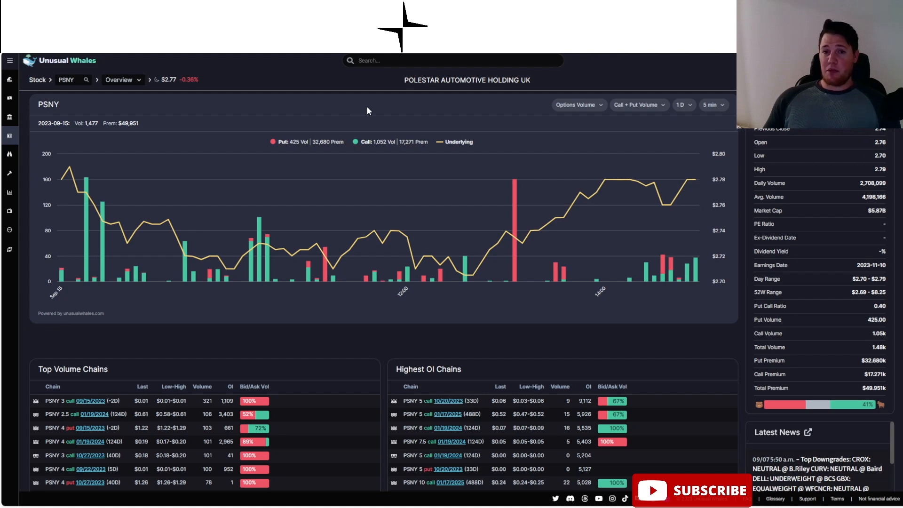
# Set the PSNY options volume chart to a 7-day time span.
pyautogui.click(683, 104)
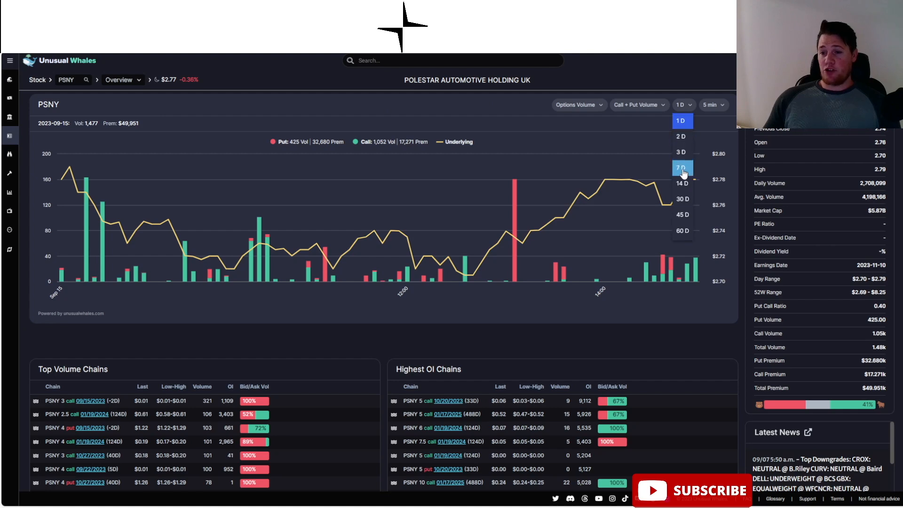
pyautogui.click(681, 168)
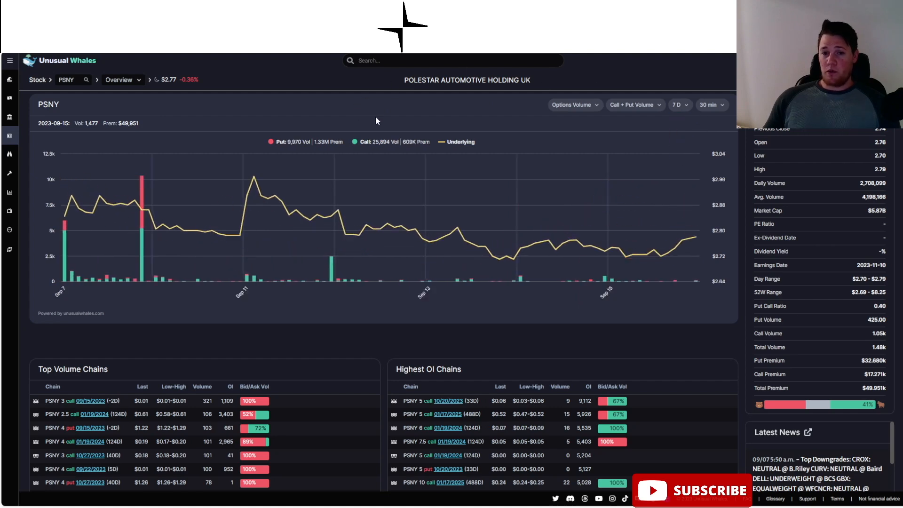
pyautogui.moveTo(436, 103)
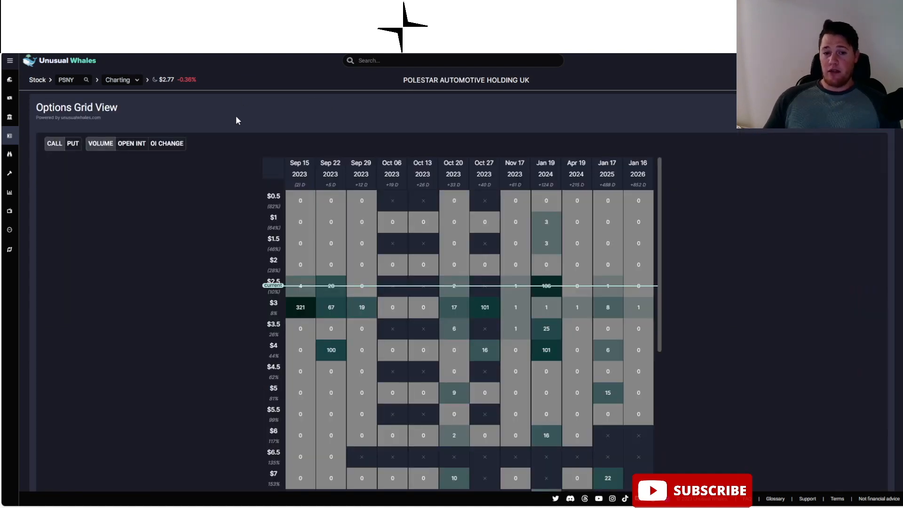
pyautogui.moveTo(218, 243)
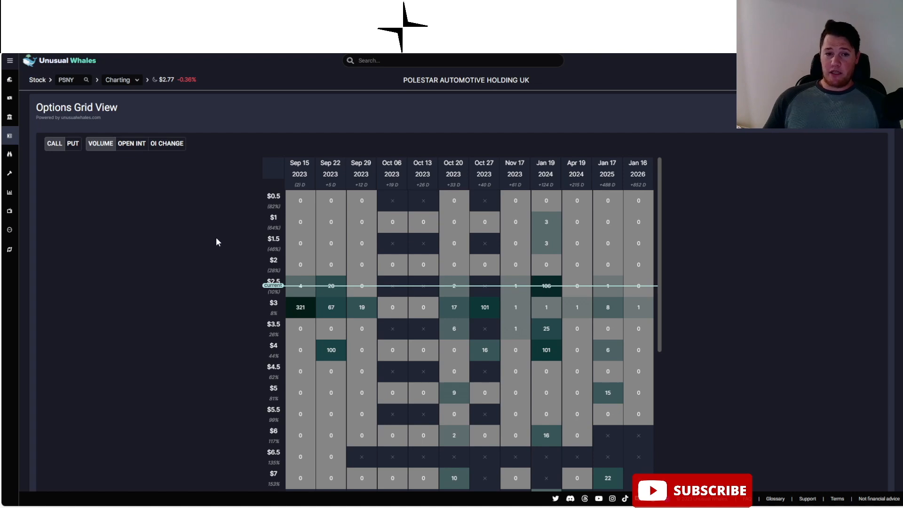
pyautogui.moveTo(163, 205)
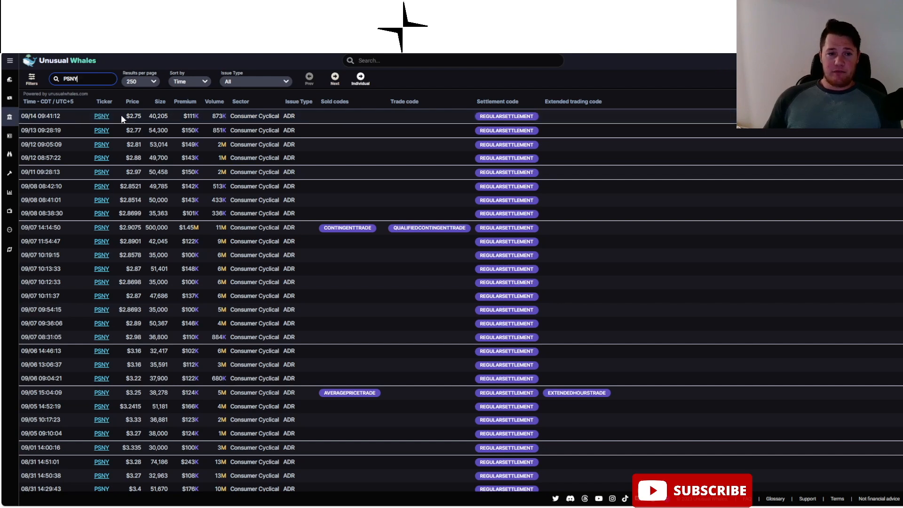
pyautogui.moveTo(102, 186)
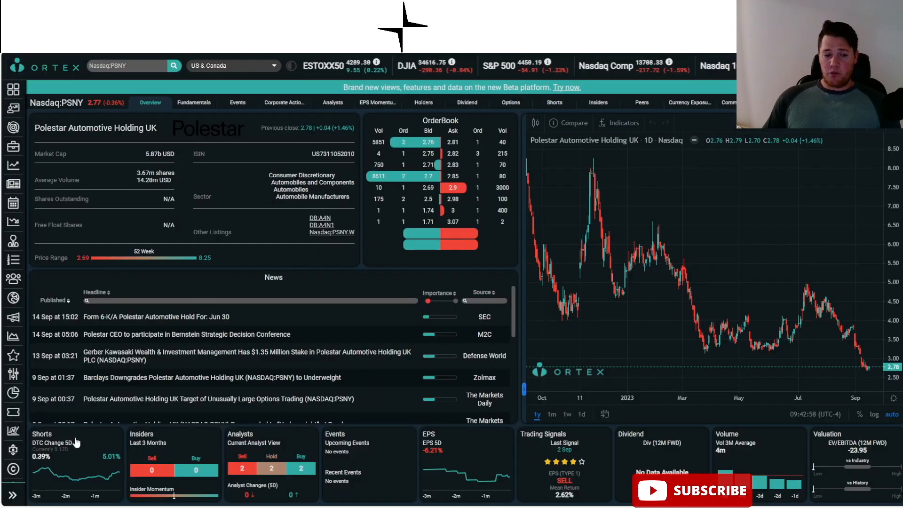
# Show PSNY's Shorts data and switch to live short interest figures.
pyautogui.click(554, 102)
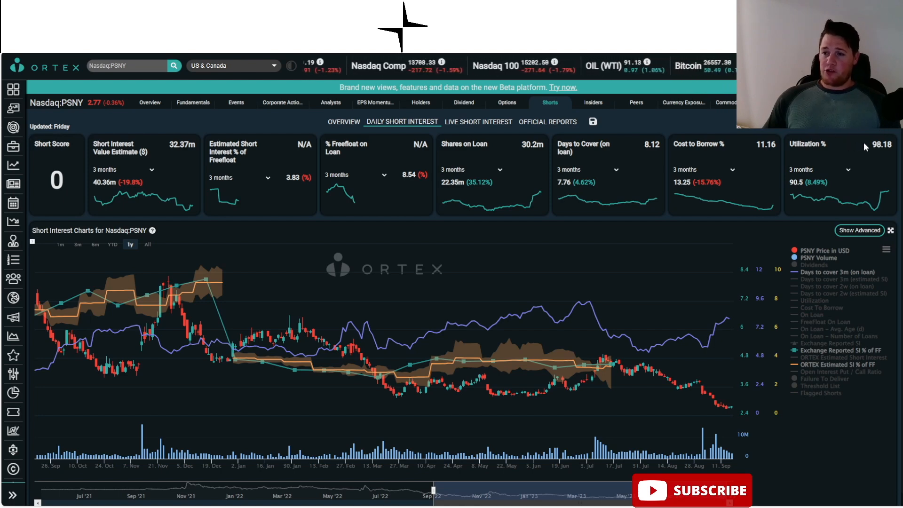
pyautogui.click(477, 121)
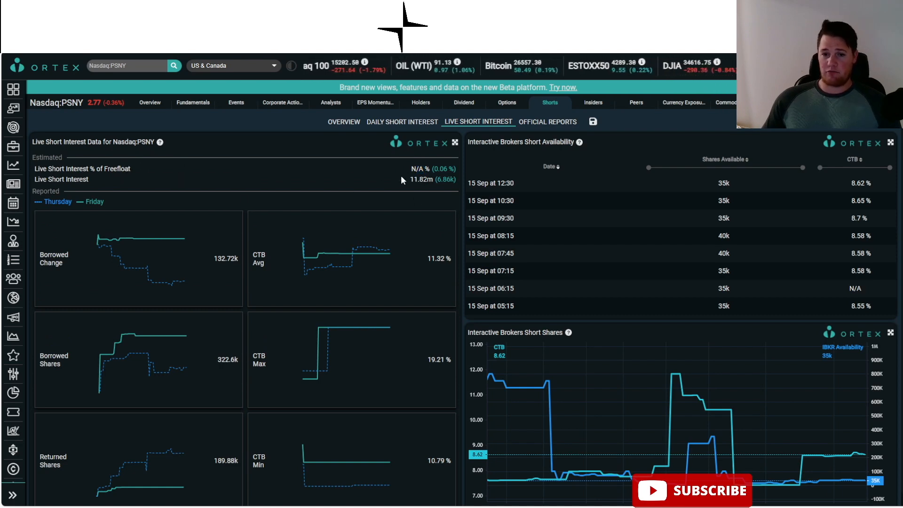
# Highlight the 11.32% average cost to borrow, then return to daily short interest.
pyautogui.doubleClick(420, 179)
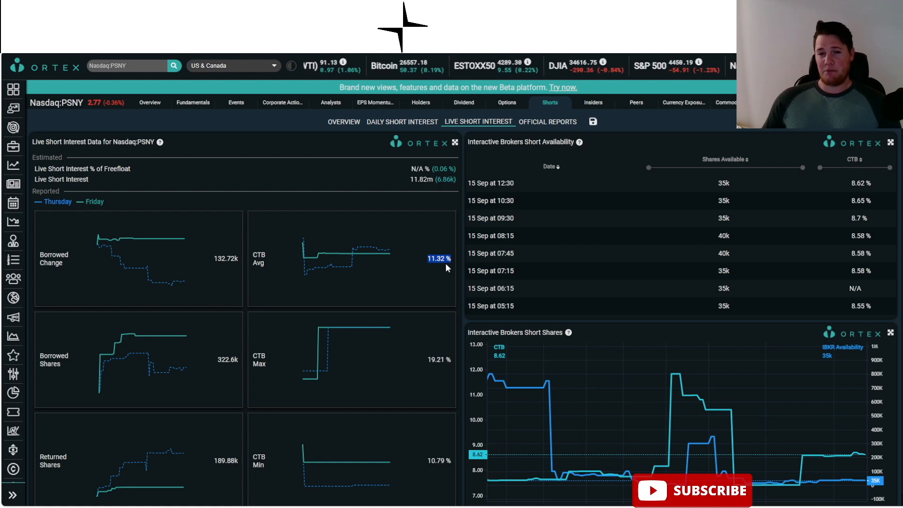
pyautogui.moveTo(354, 127)
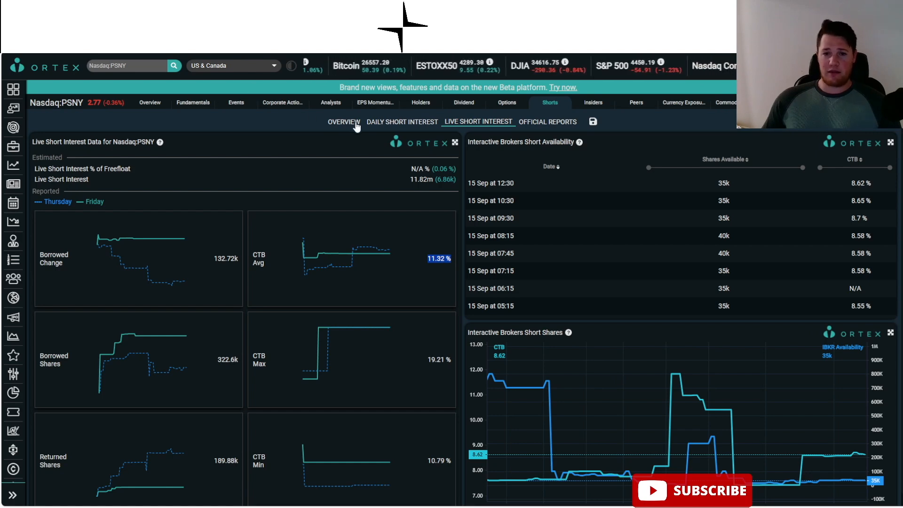
pyautogui.click(402, 121)
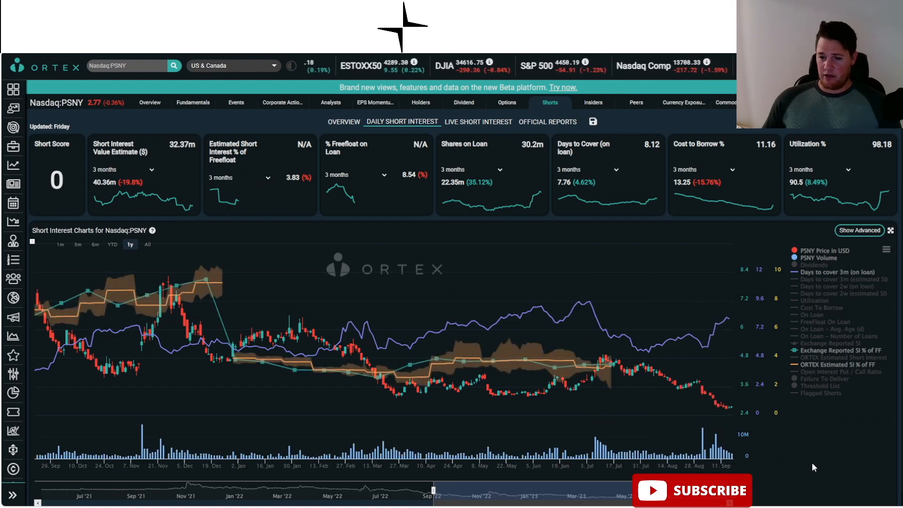
pyautogui.moveTo(606, 373)
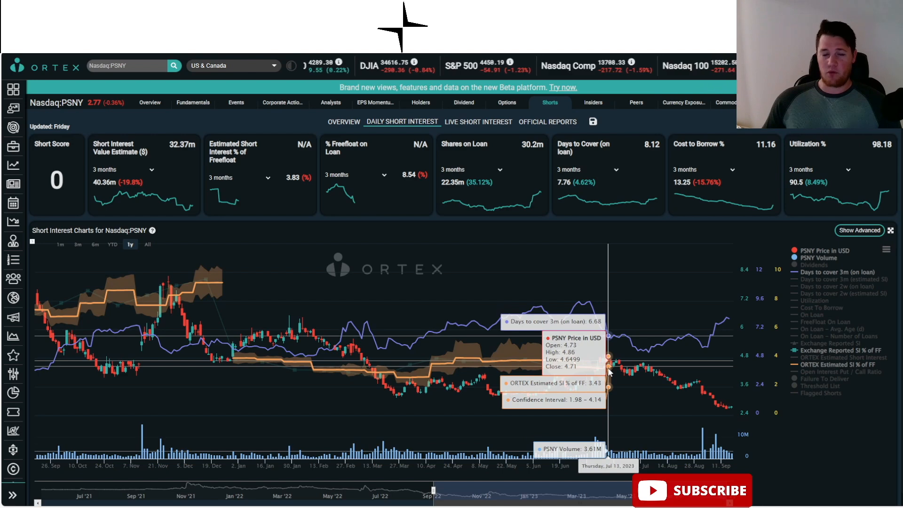
pyautogui.moveTo(407, 231)
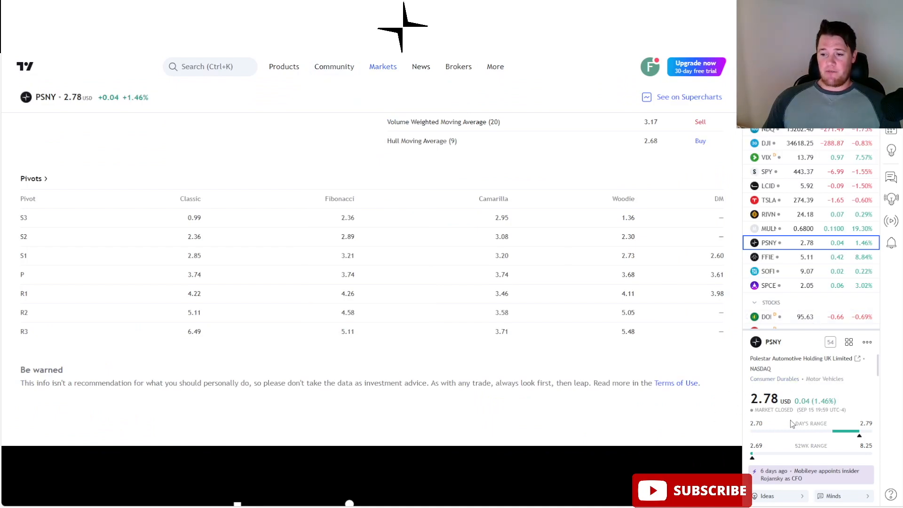
pyautogui.moveTo(395, 200)
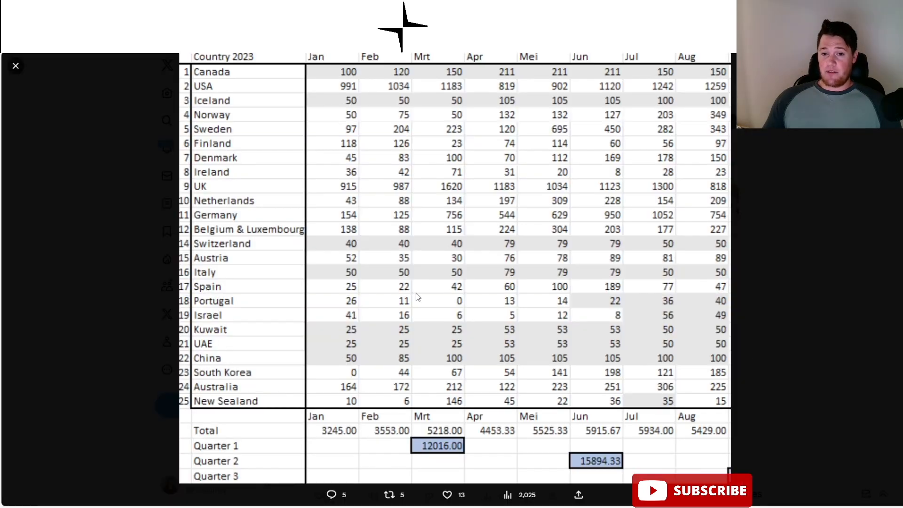
pyautogui.moveTo(590, 298)
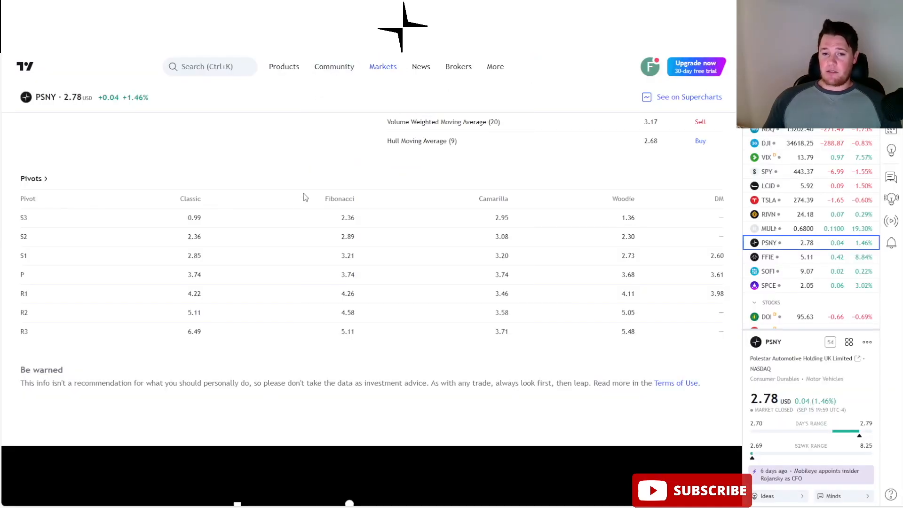
pyautogui.moveTo(336, 227)
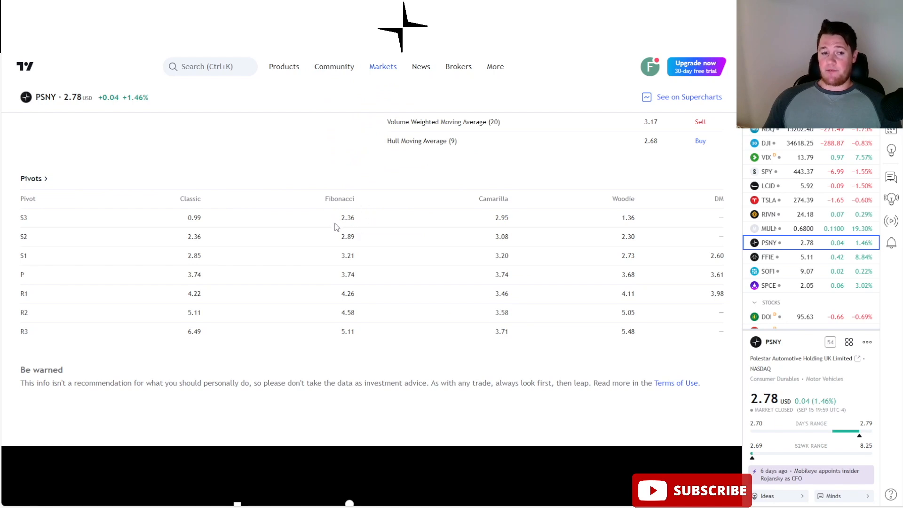
pyautogui.moveTo(346, 228)
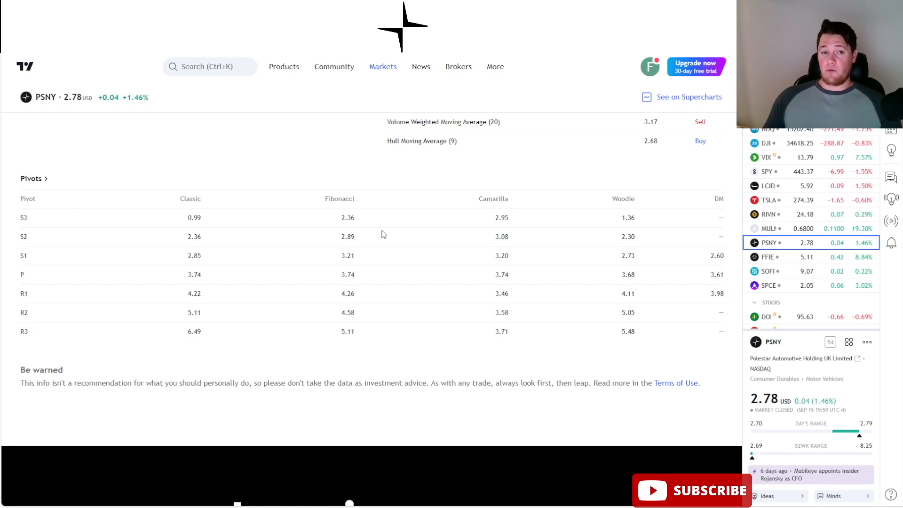
pyautogui.moveTo(207, 164)
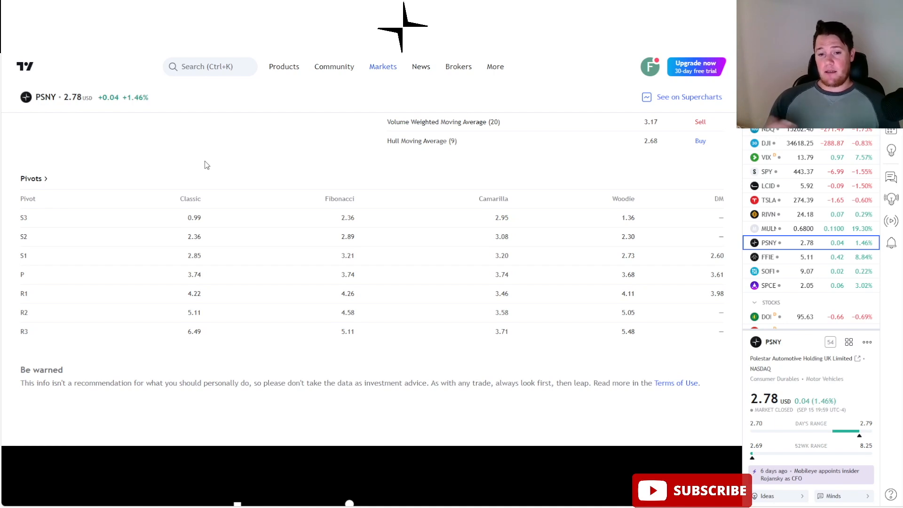
pyautogui.moveTo(367, 221)
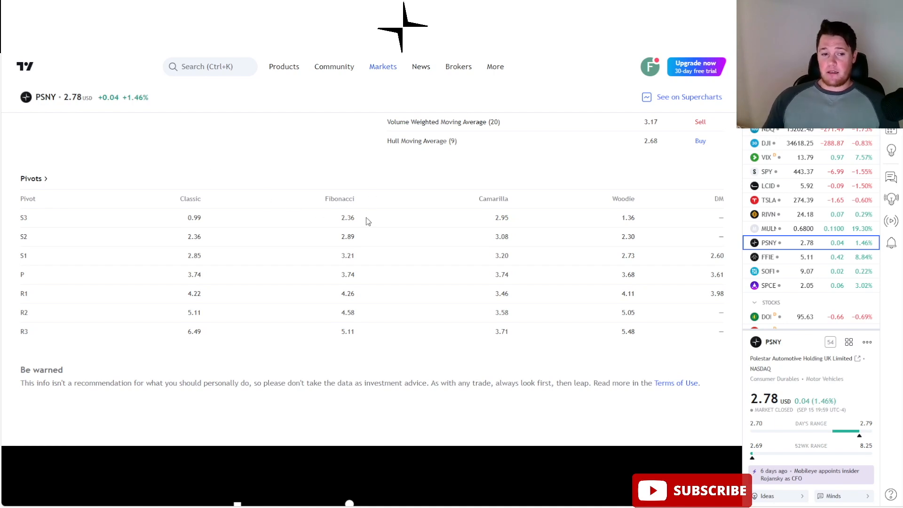
pyautogui.moveTo(29, 252)
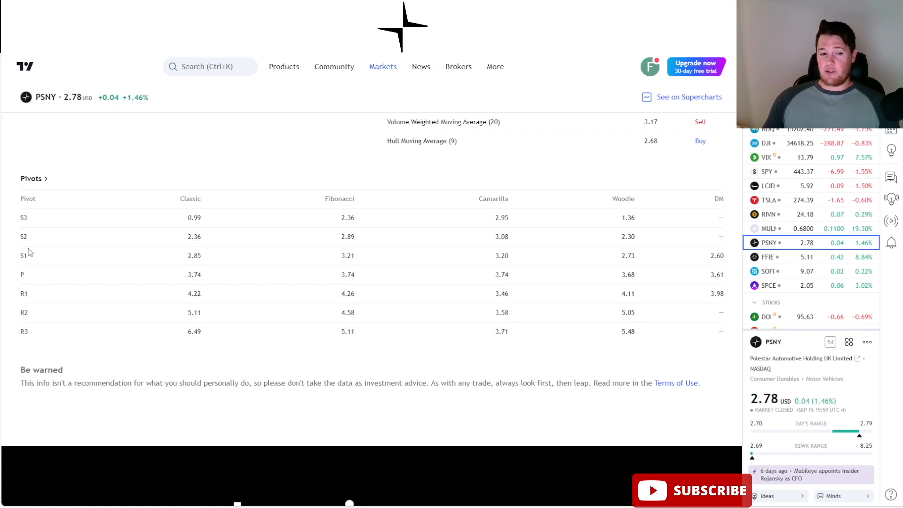
pyautogui.moveTo(360, 255)
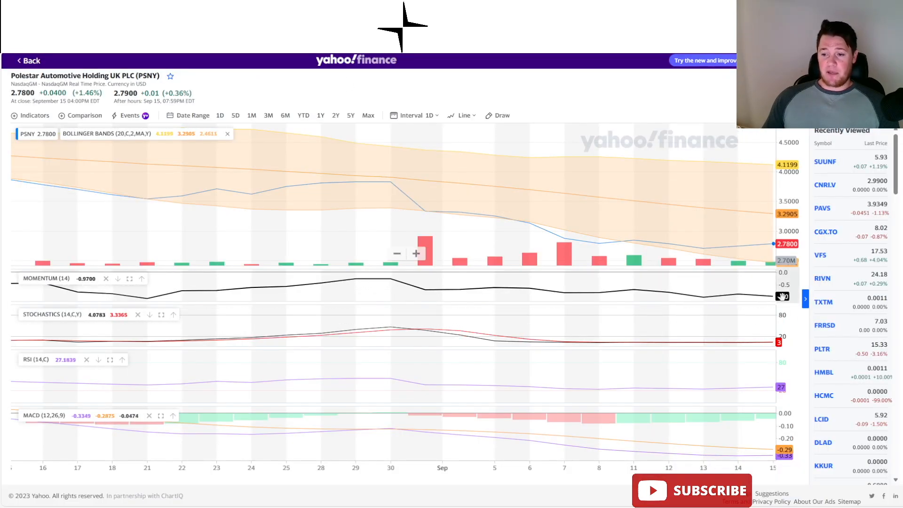
pyautogui.moveTo(748, 285)
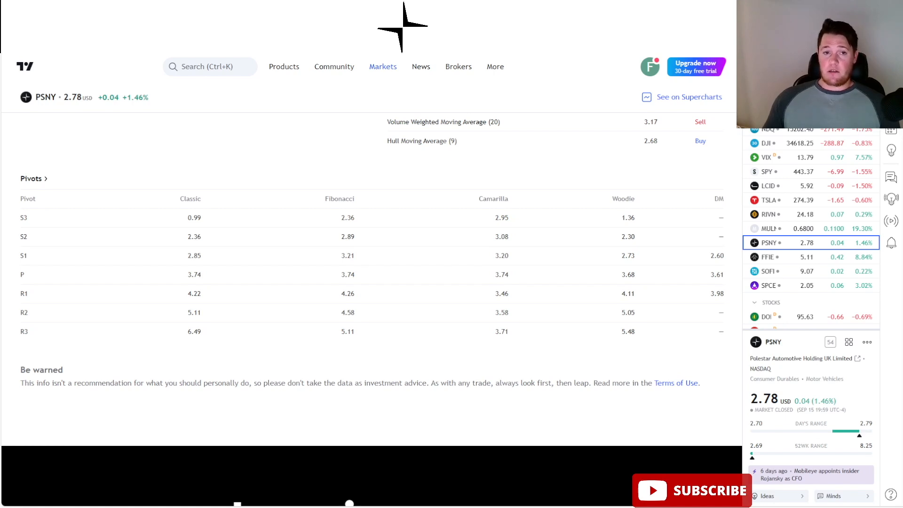
pyautogui.moveTo(151, 61)
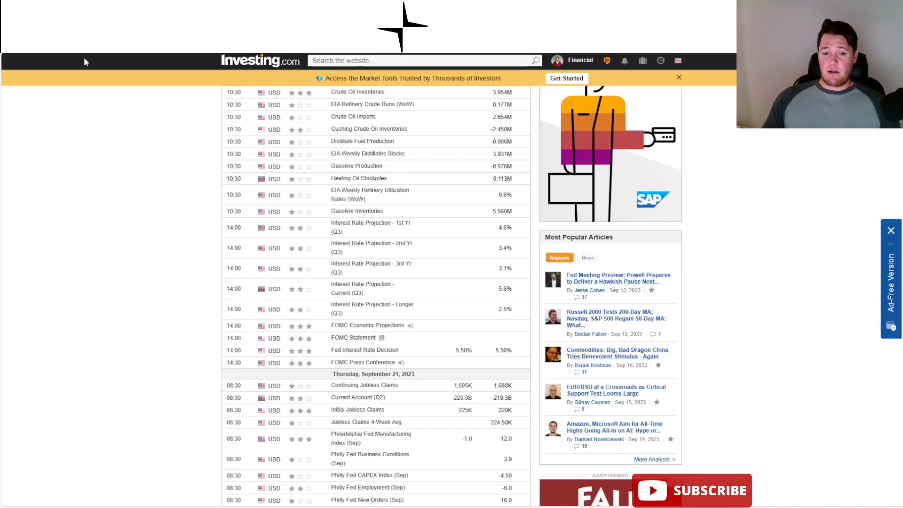
pyautogui.moveTo(429, 382)
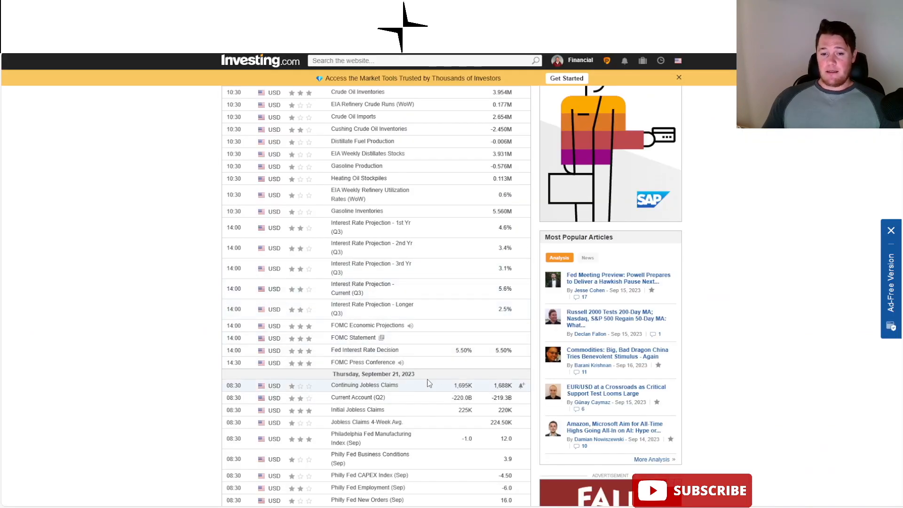